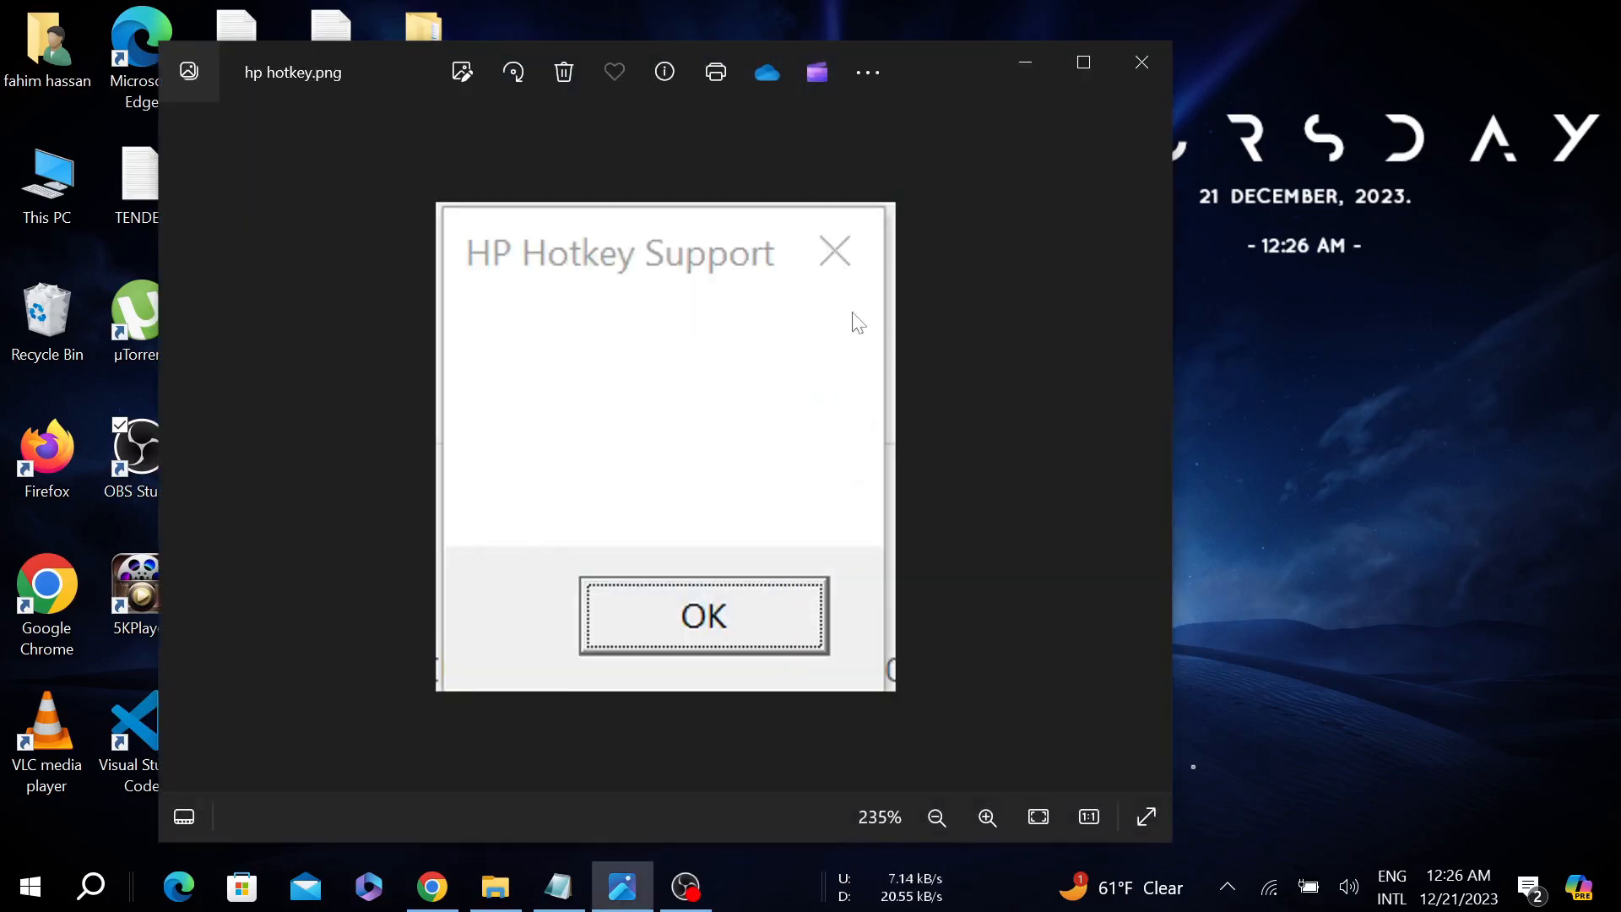
pyautogui.moveTo(911, 174)
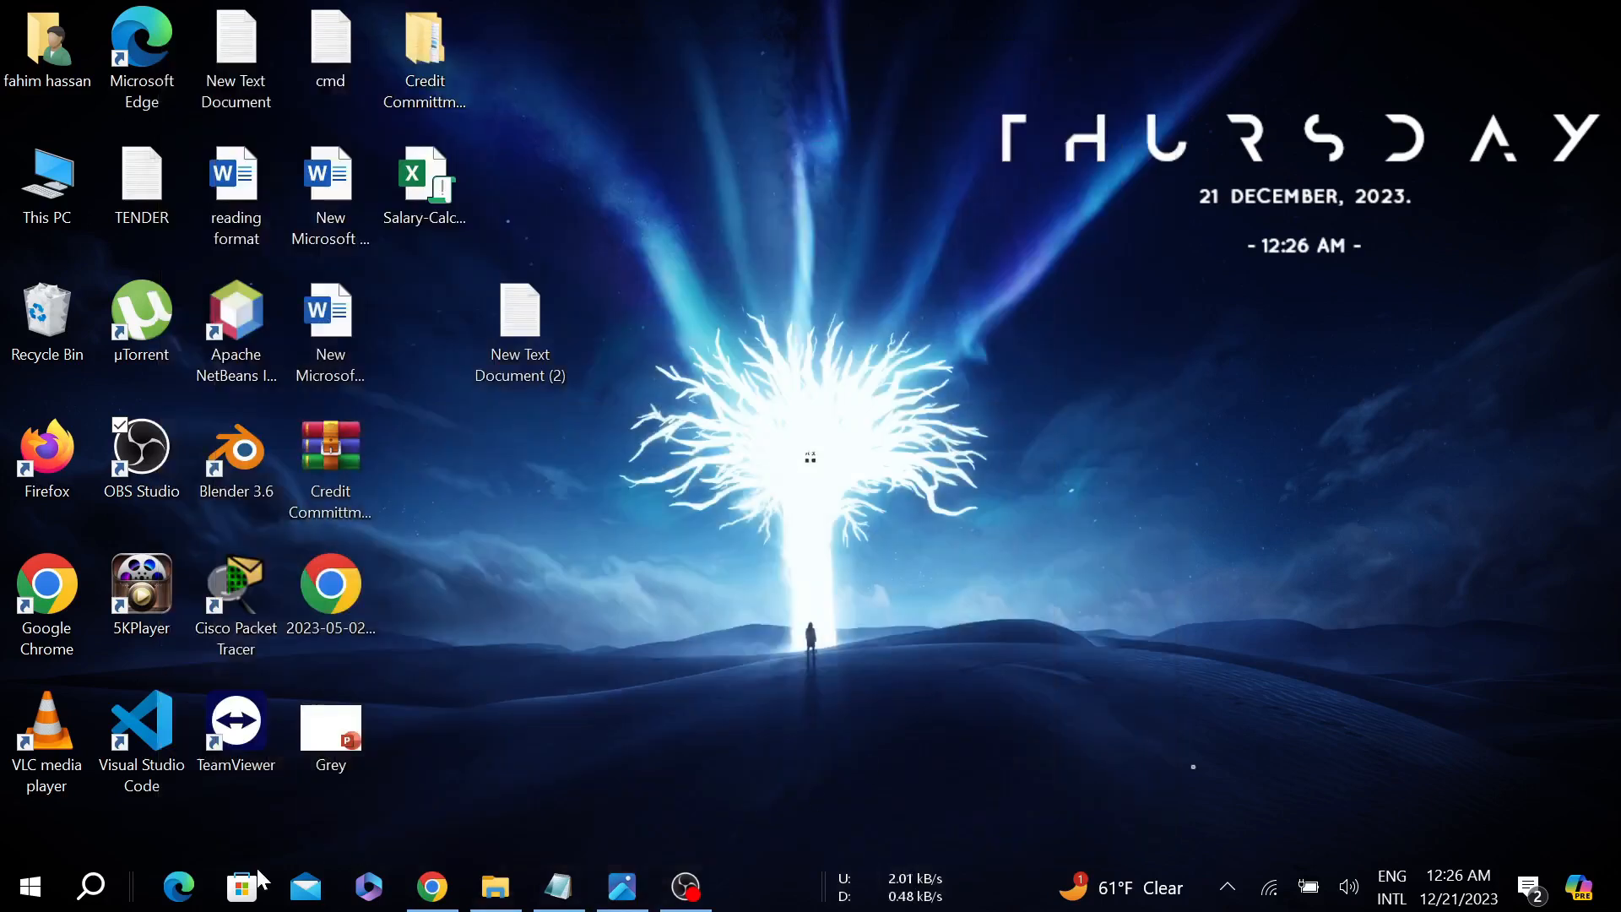
# - Open Services and select HP Hotkey UWP Service, shown running with automatic startup
pyautogui.click(90, 888)
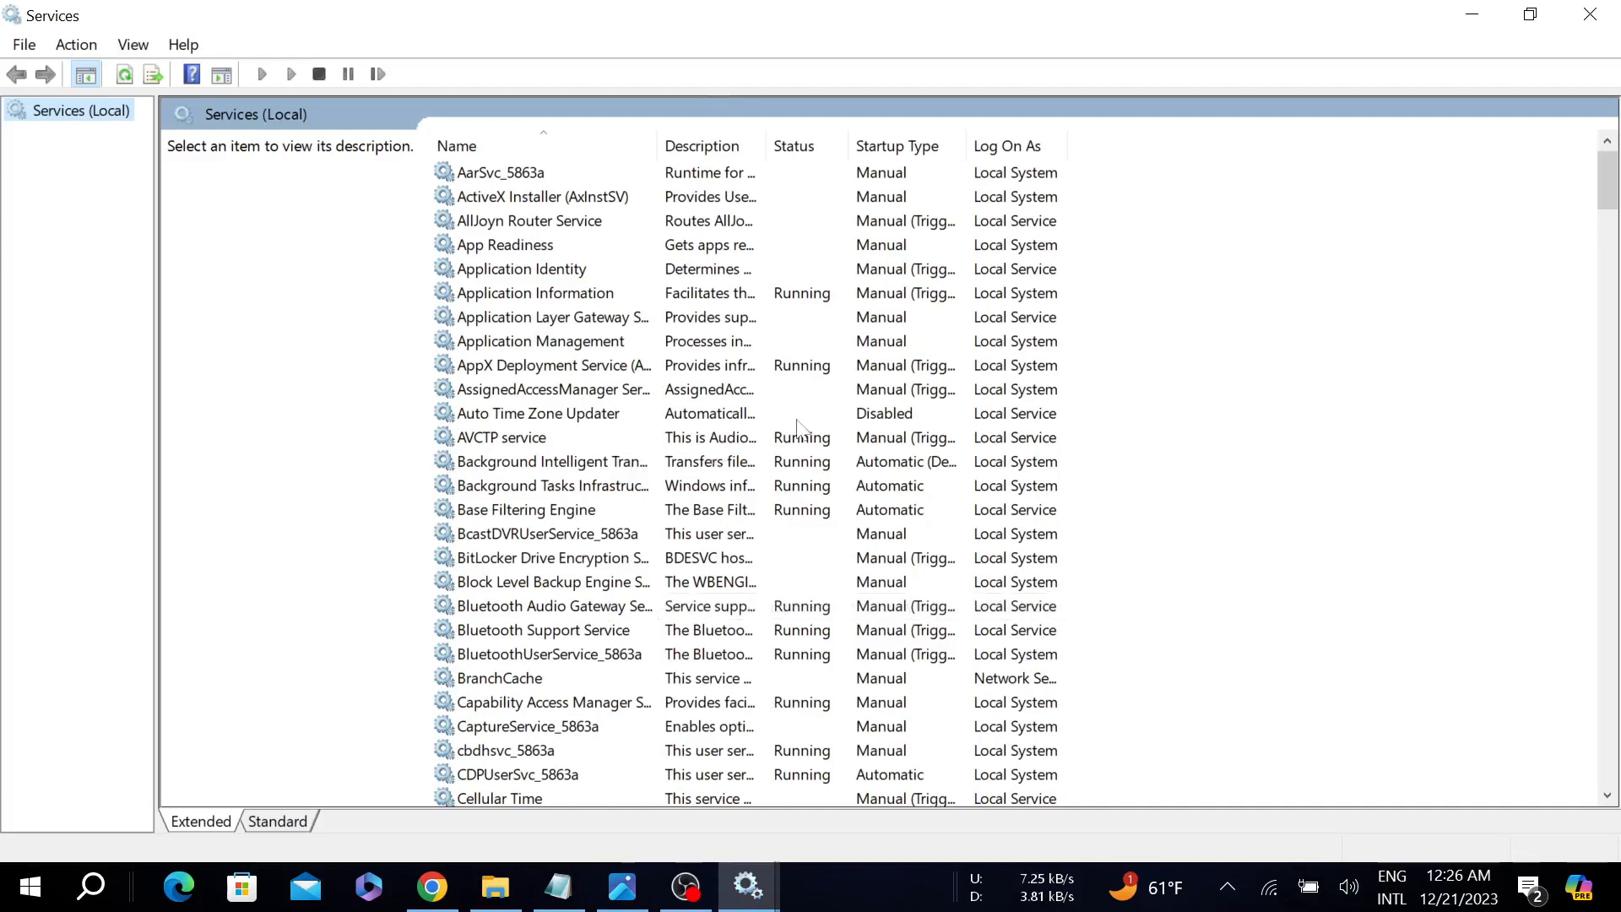
pyautogui.scroll(-3)
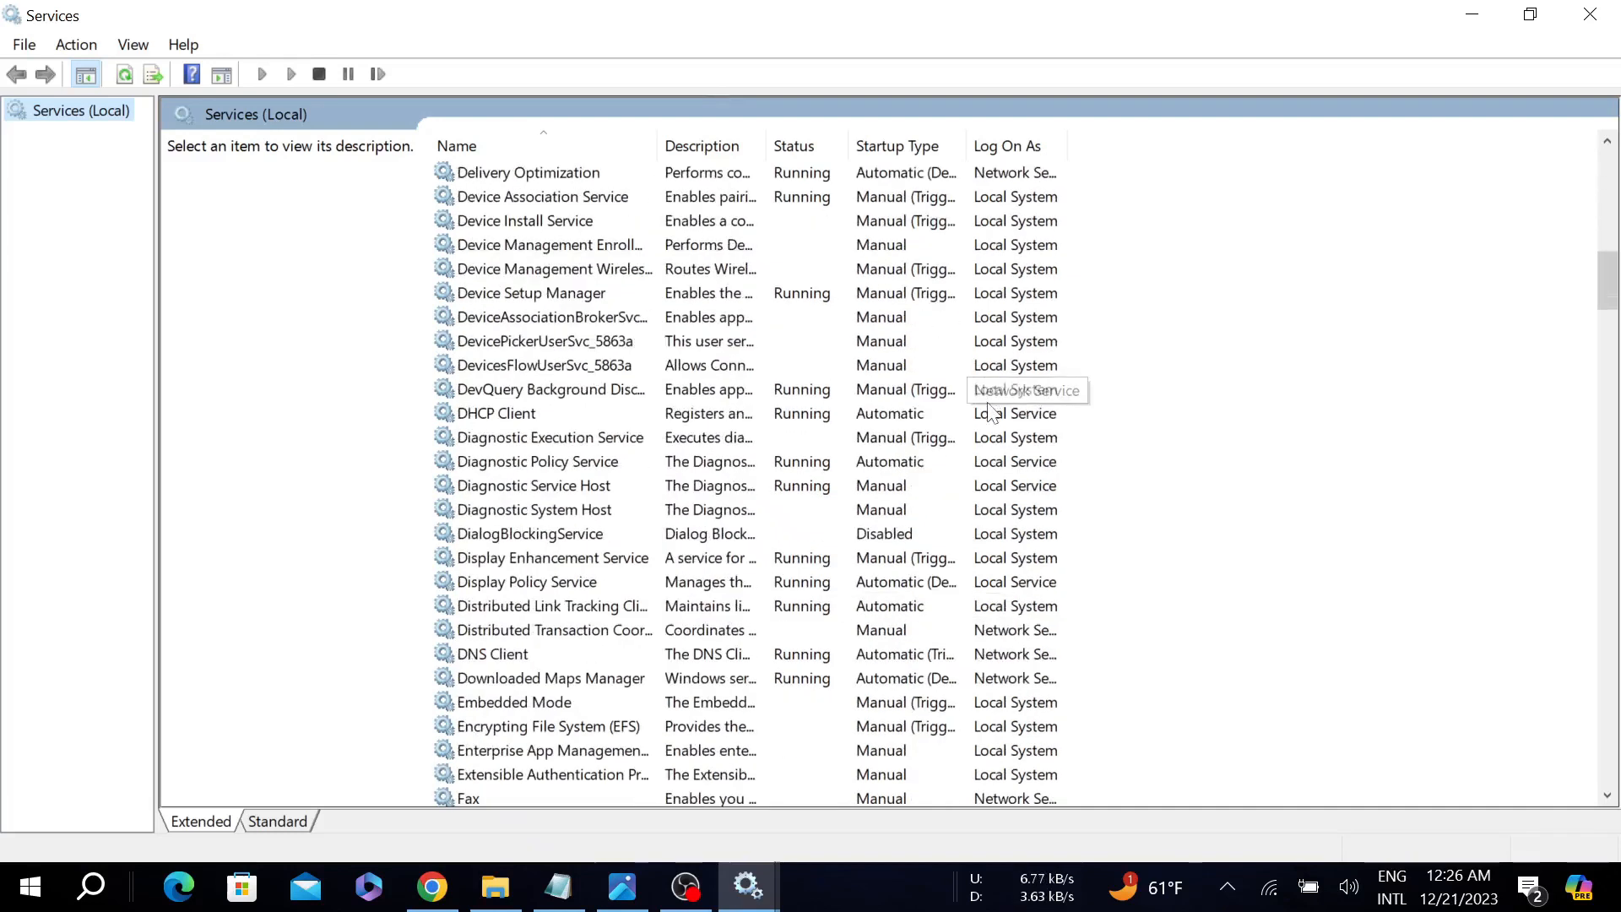
pyautogui.scroll(-3)
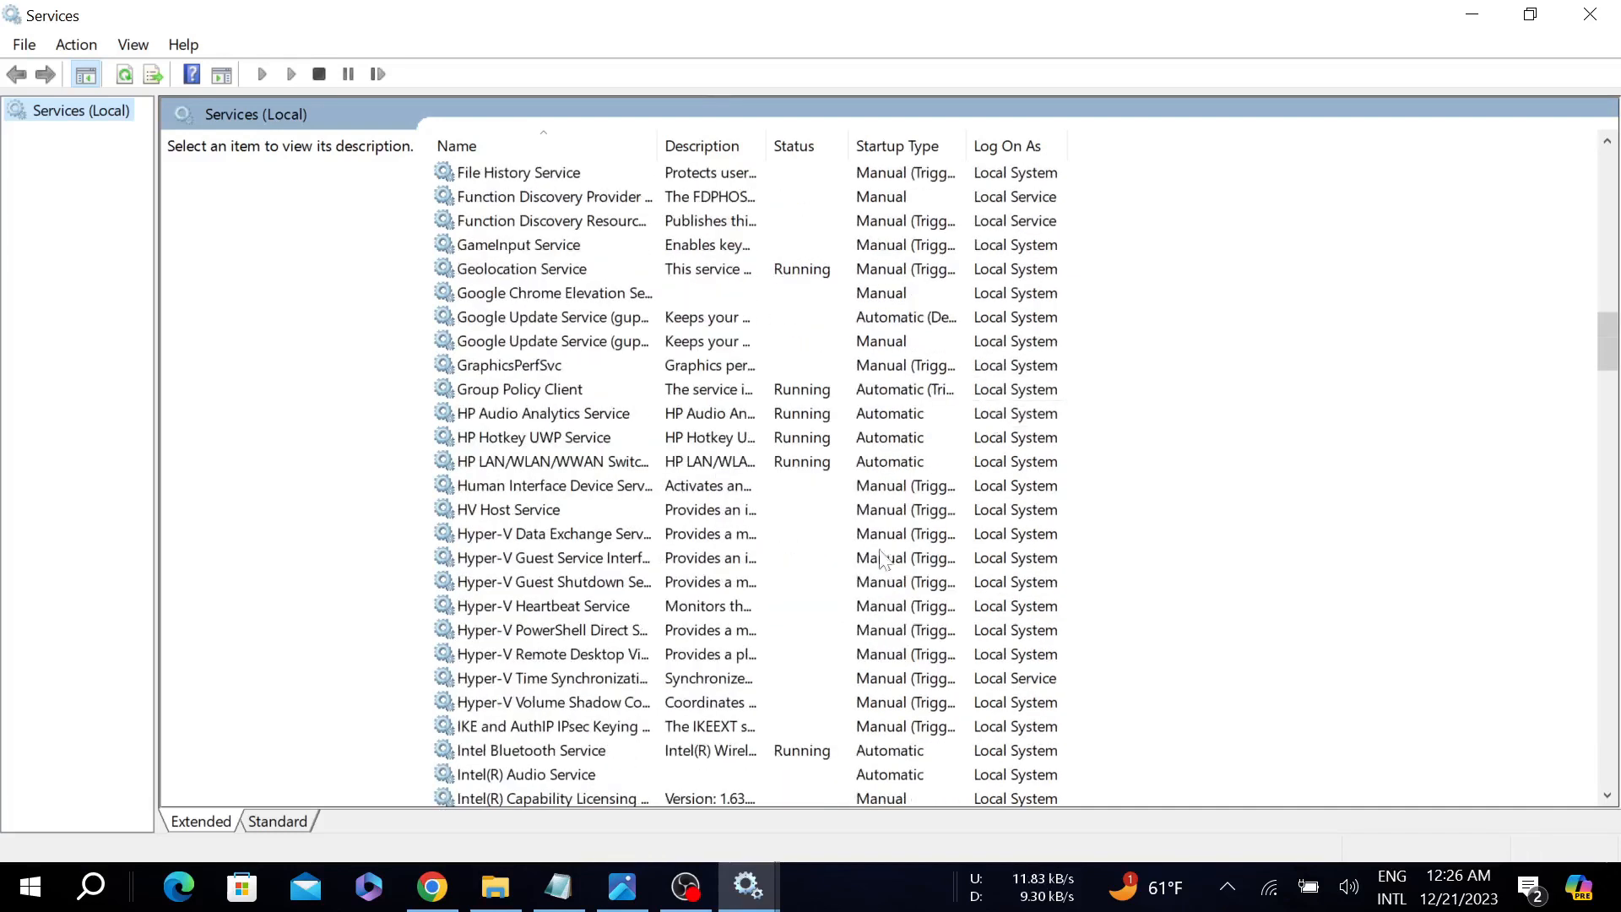
pyautogui.click(533, 437)
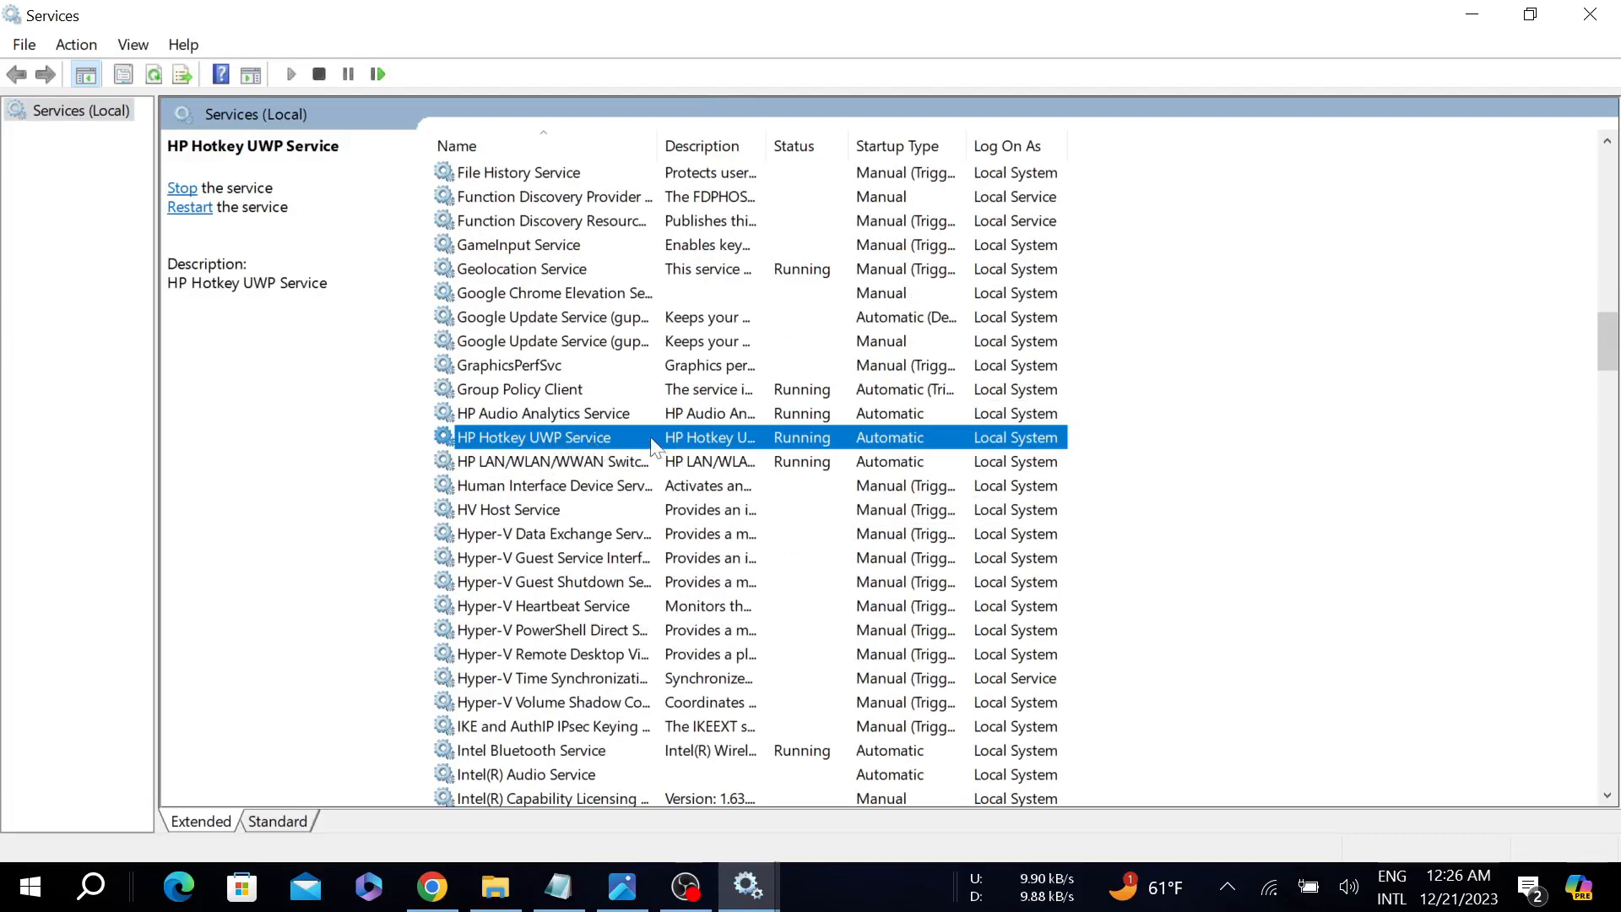
# - Change HP Hotkey UWP Service's startup type to Disabled, apply it, and minimize Services
pyautogui.doubleClick(533, 436)
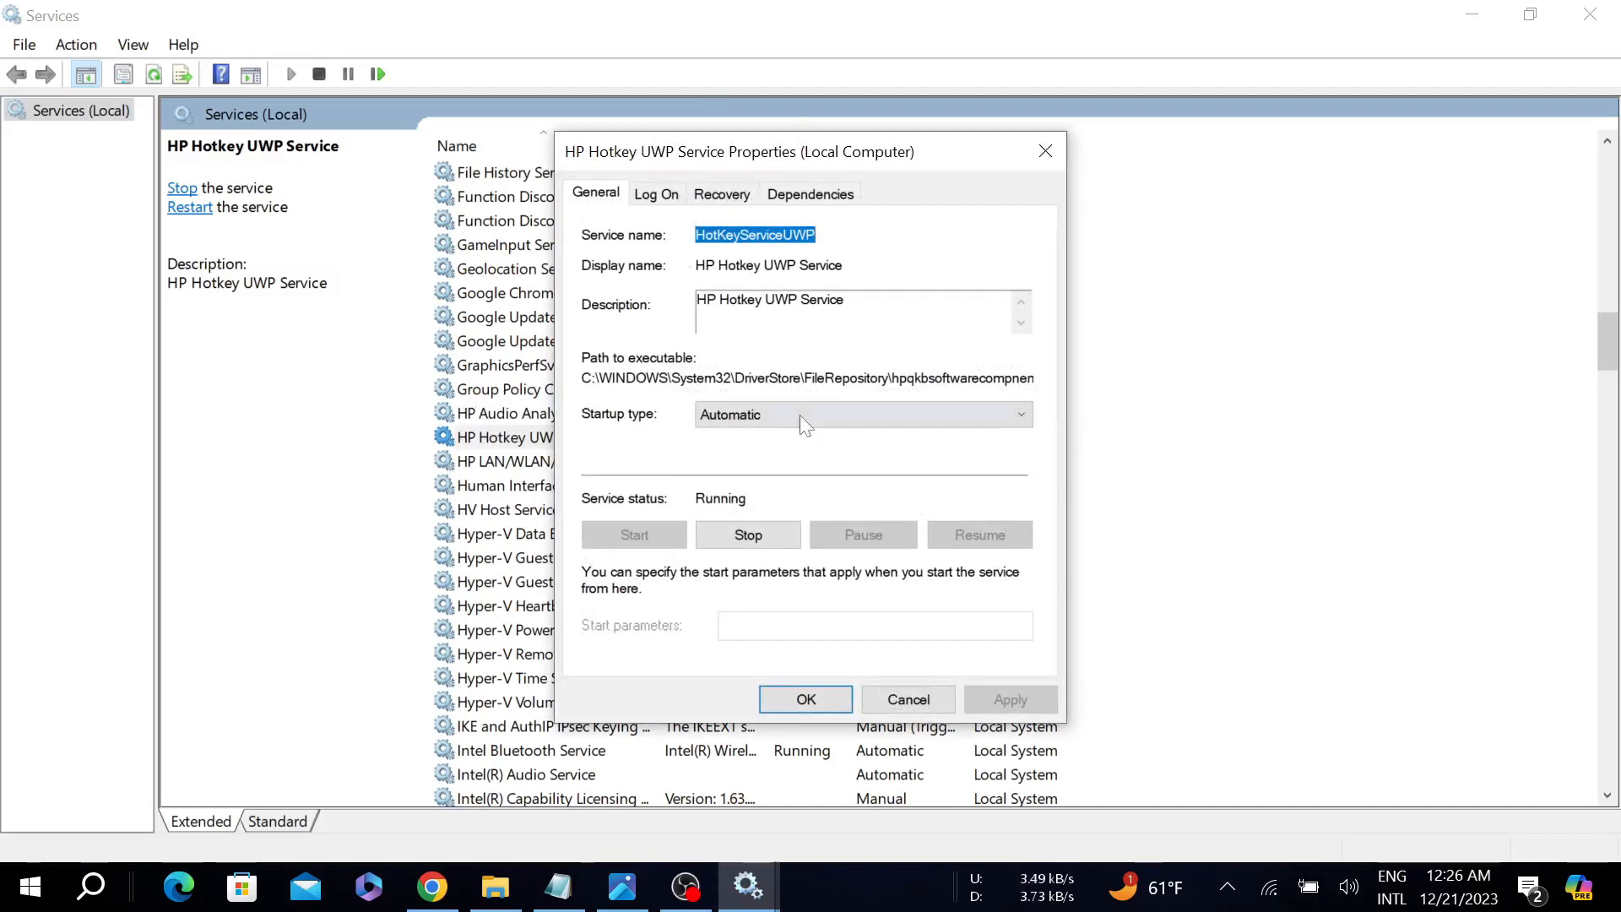
pyautogui.click(861, 414)
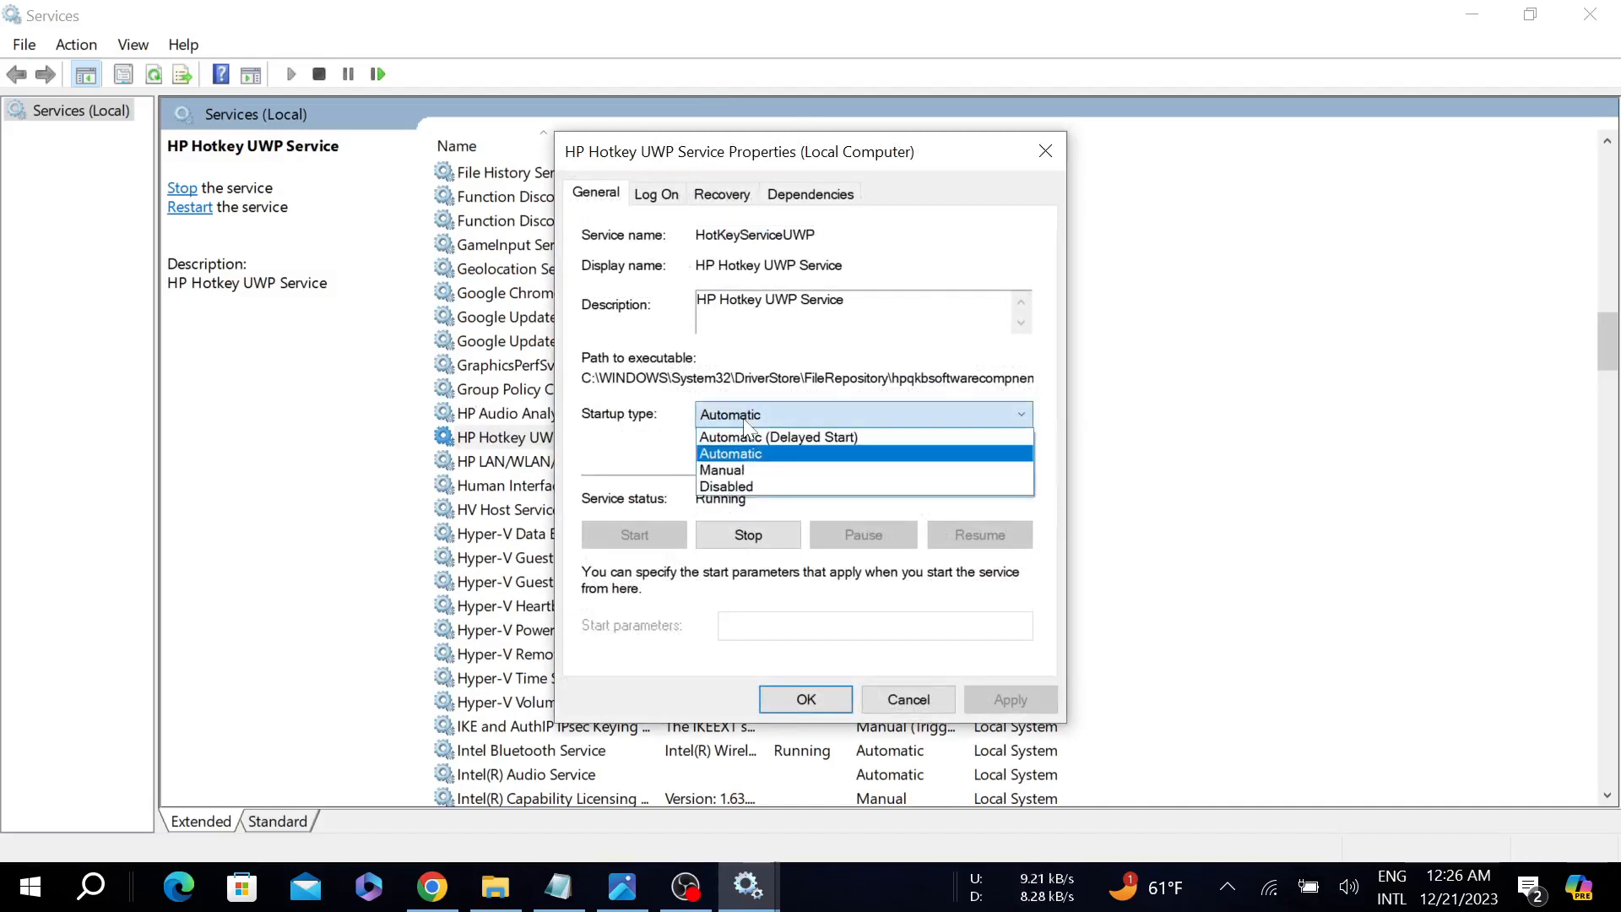
pyautogui.click(727, 486)
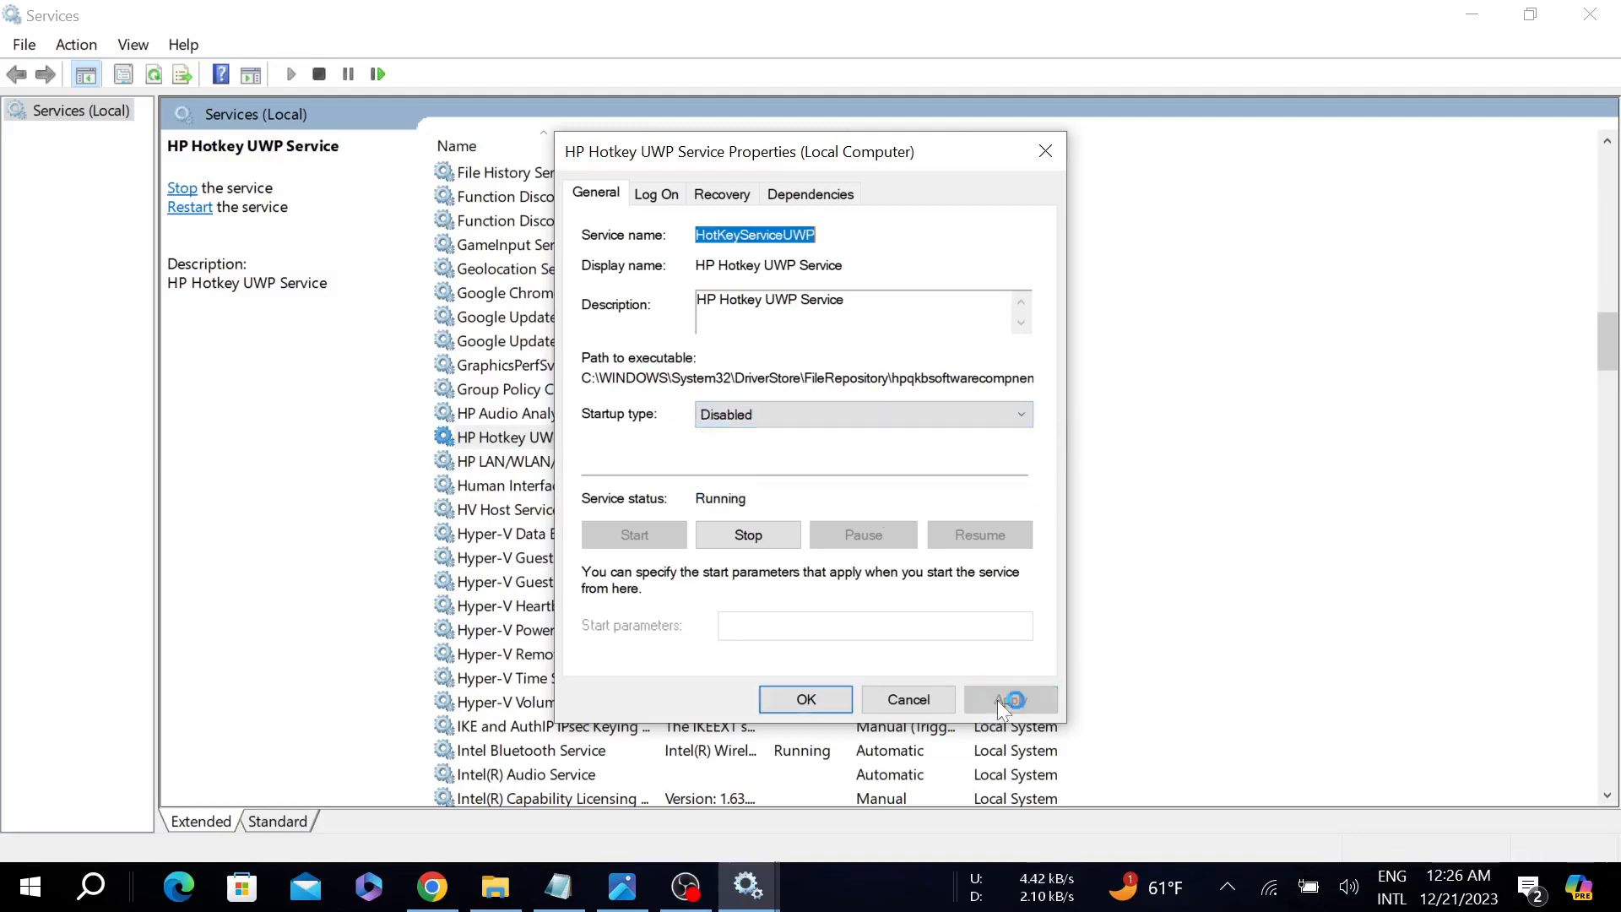
pyautogui.click(806, 700)
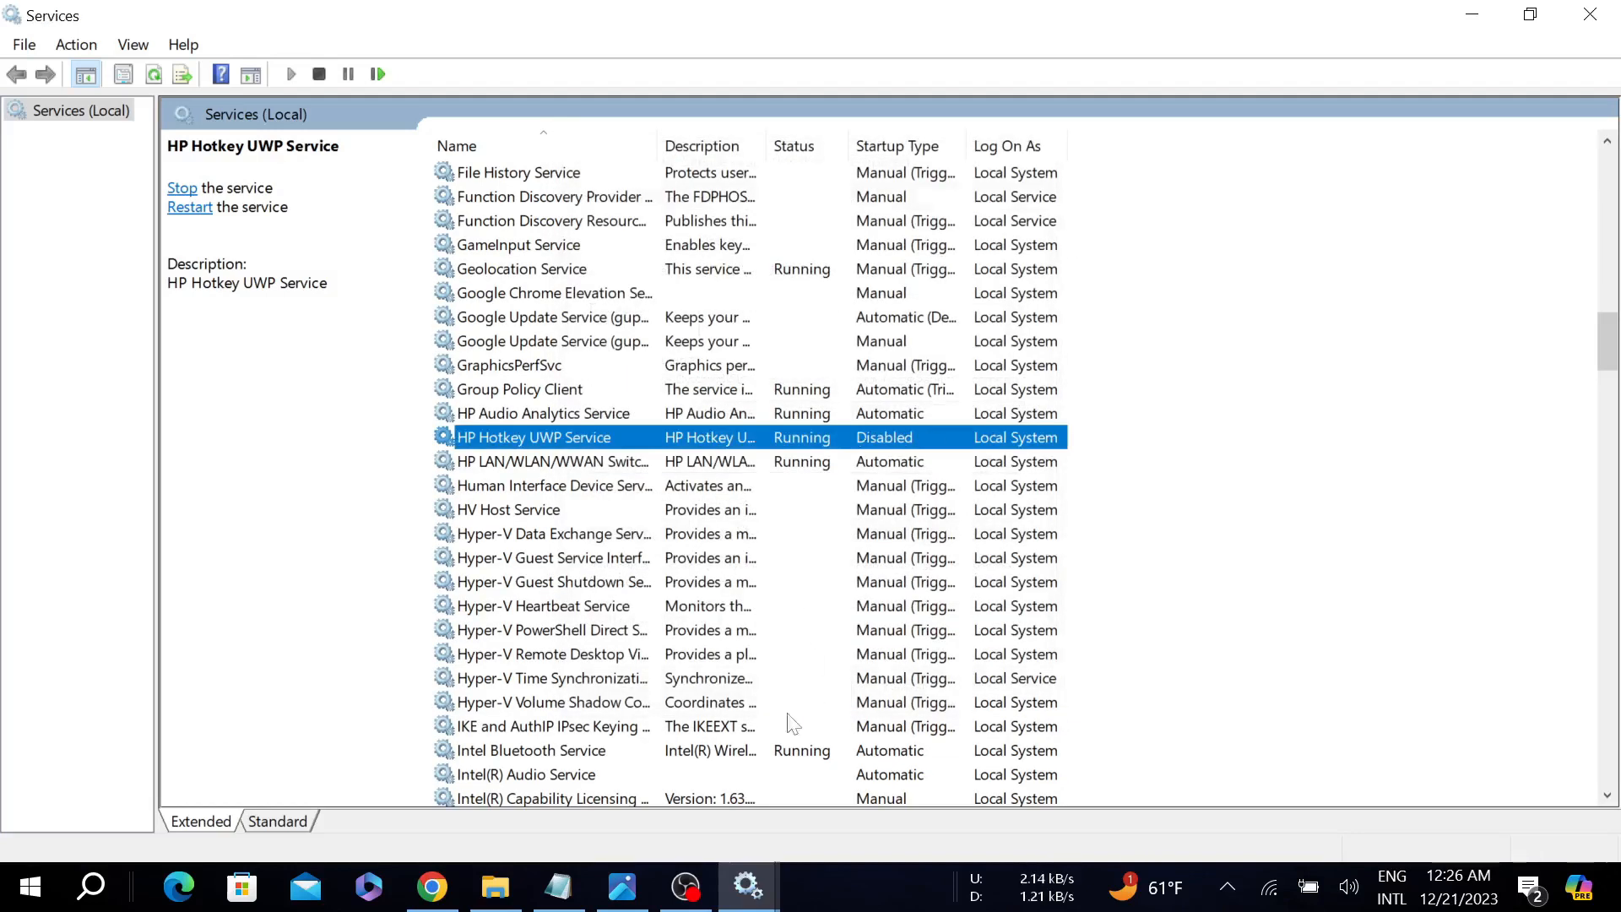
pyautogui.moveTo(1345, 10)
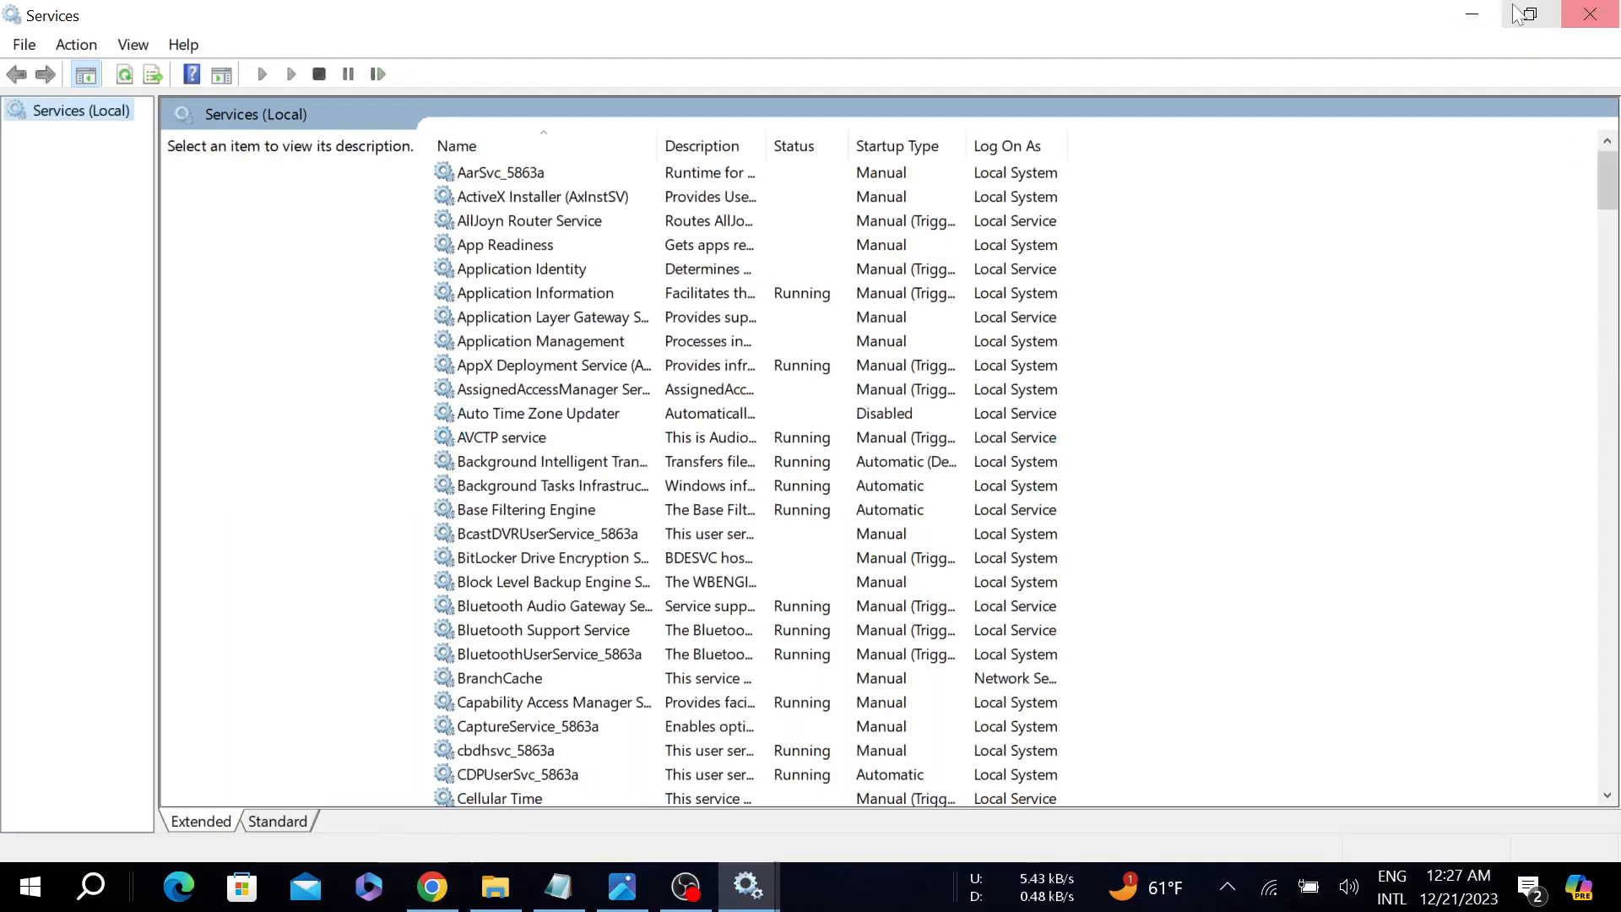
pyautogui.click(432, 886)
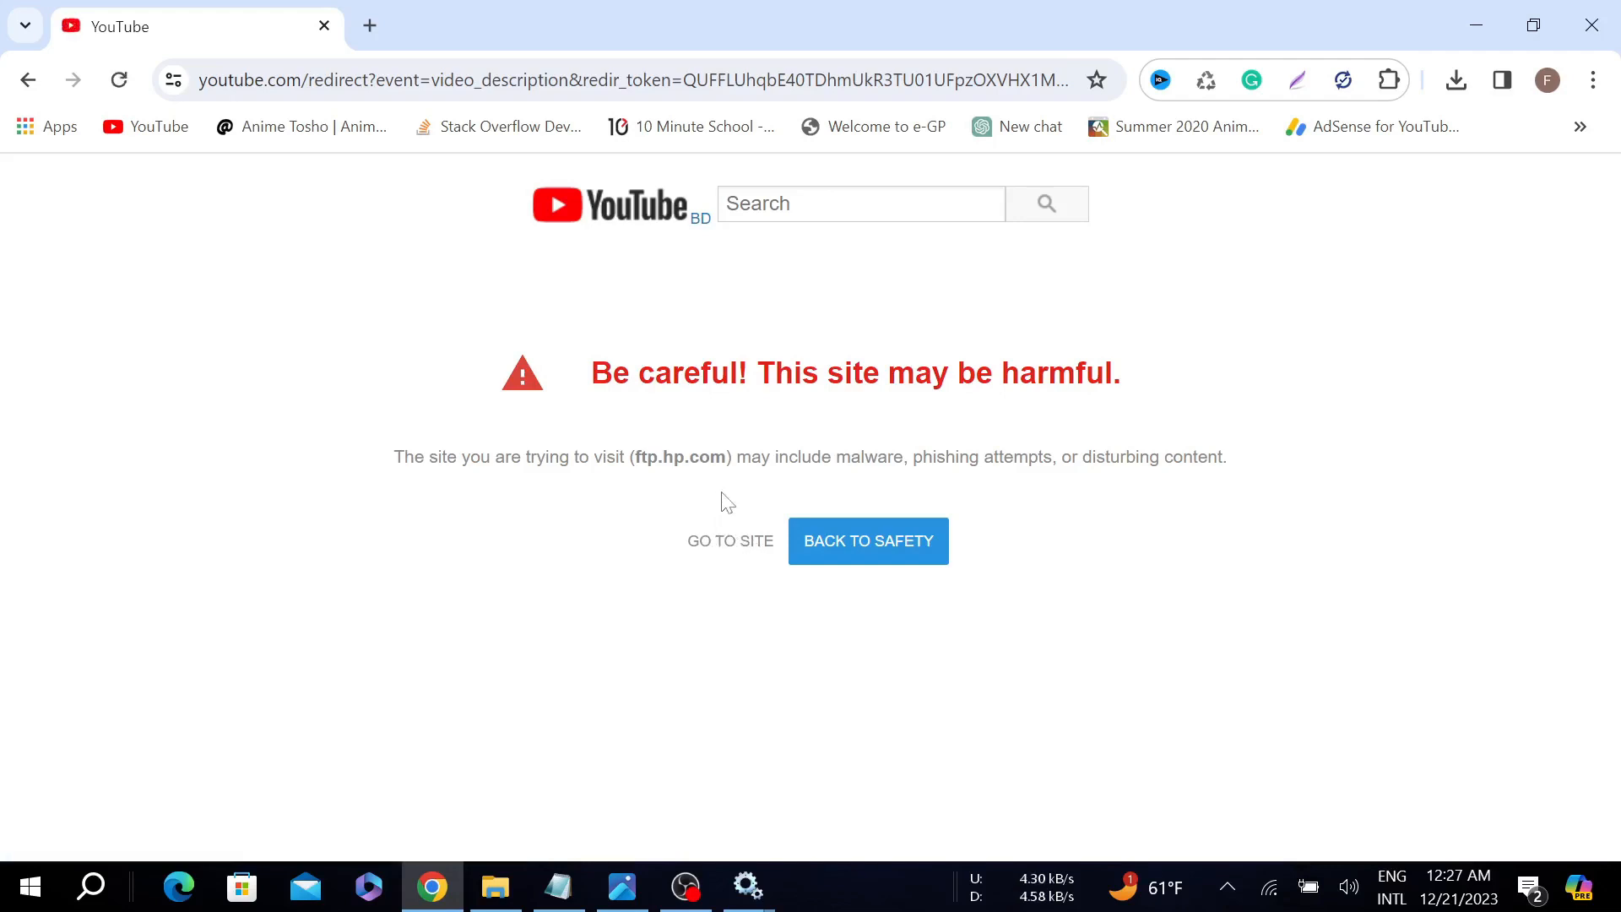
pyautogui.moveTo(729, 540)
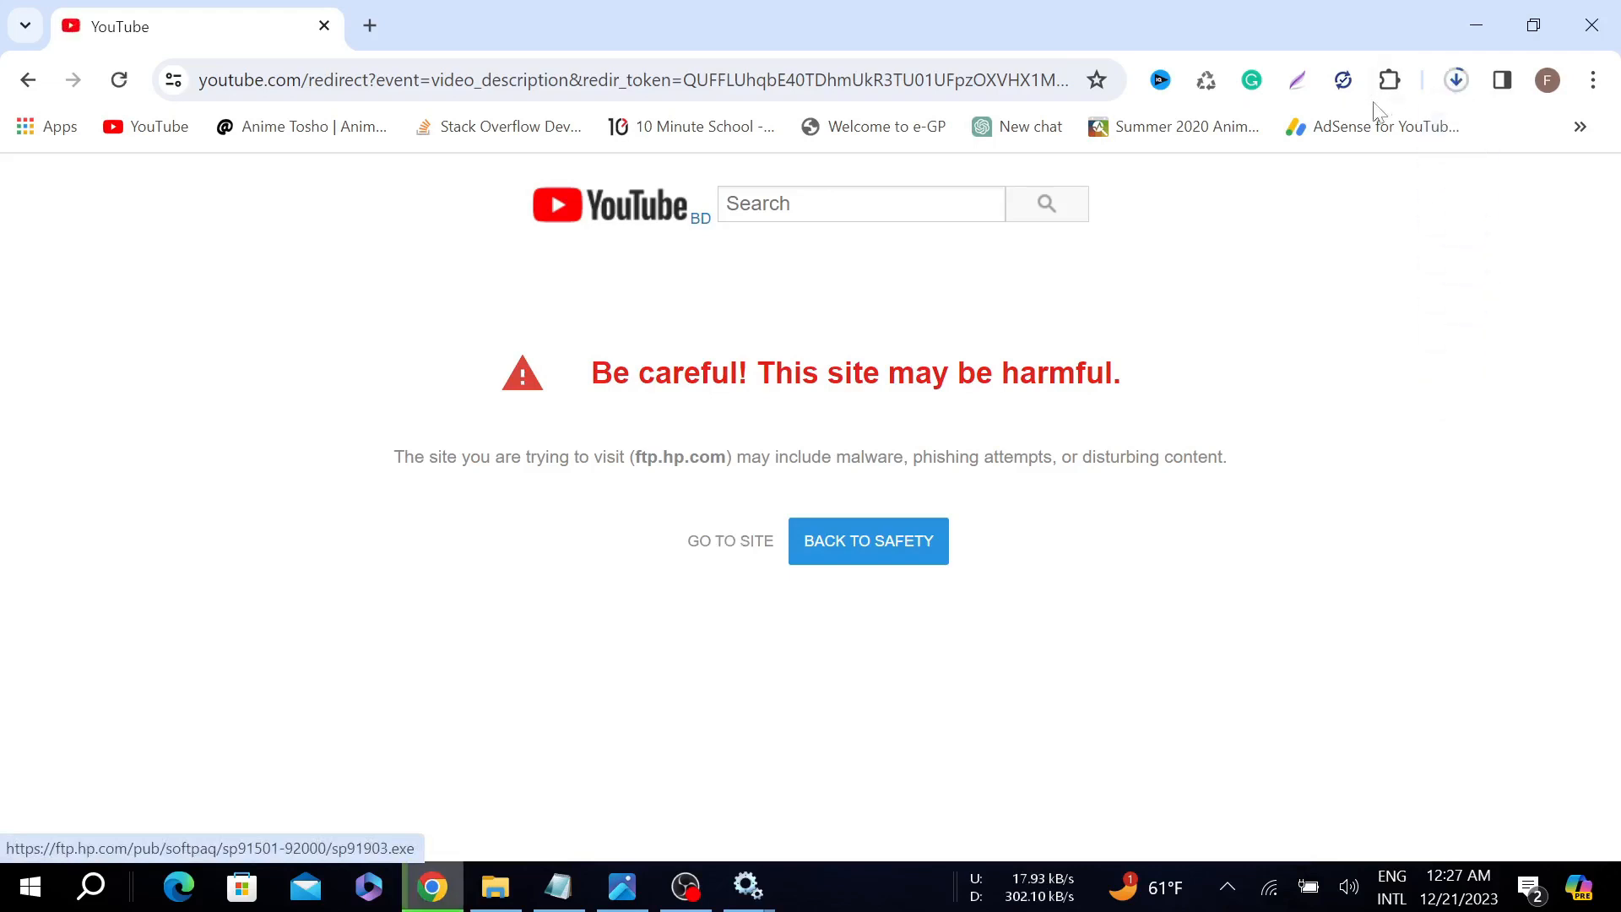
# - Open Chrome's recent download history to find sp91903.exe
pyautogui.click(1455, 80)
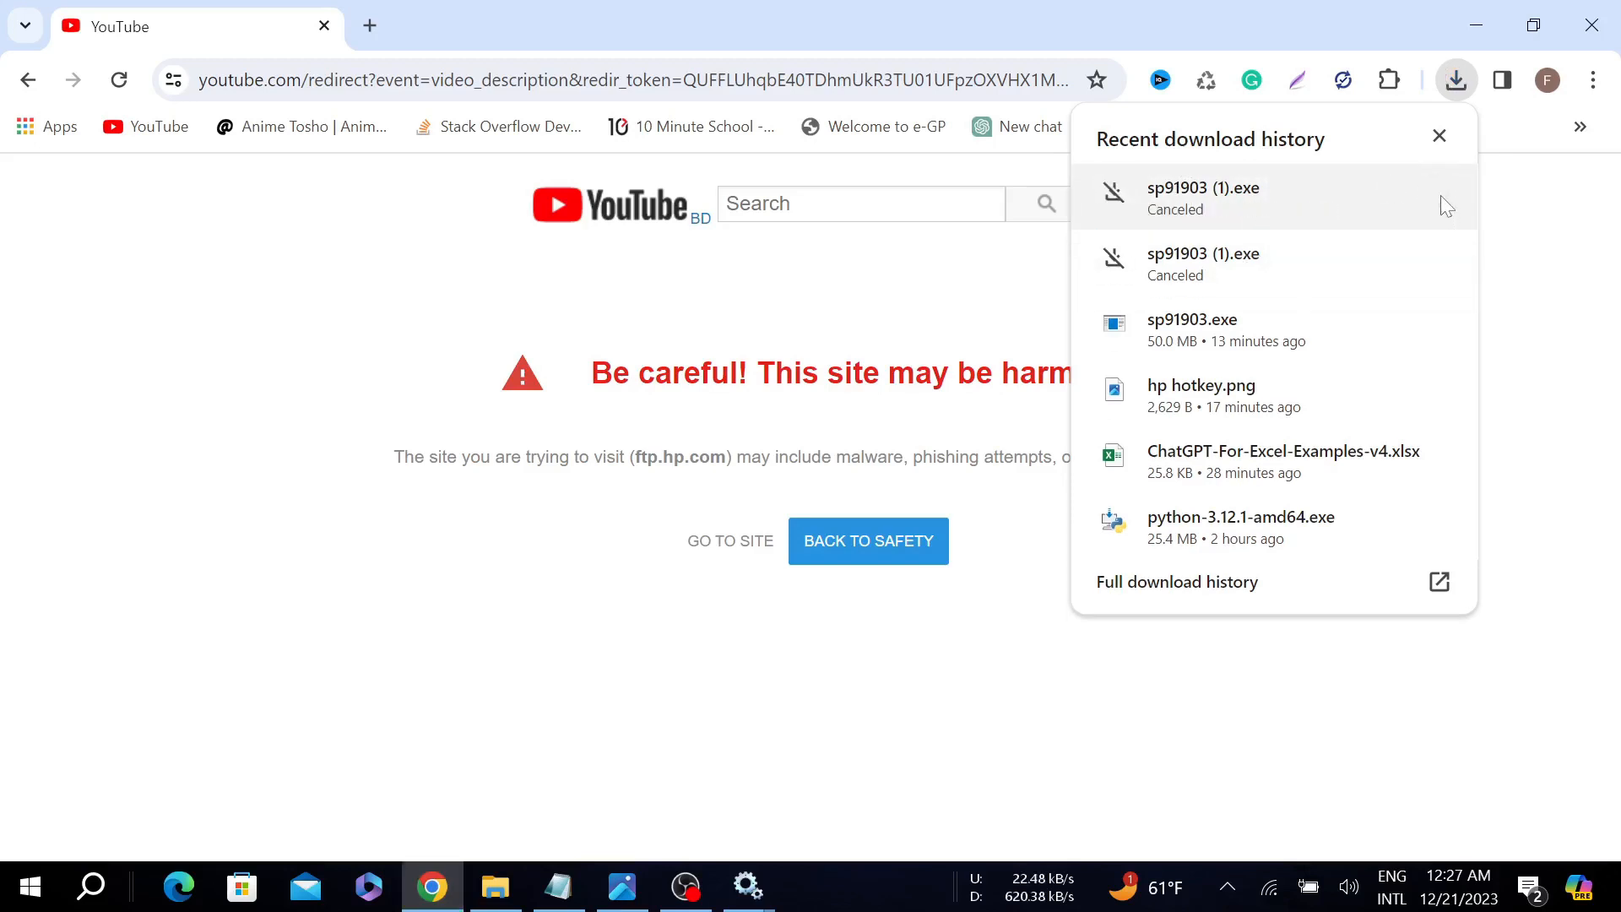
pyautogui.moveTo(1193, 328)
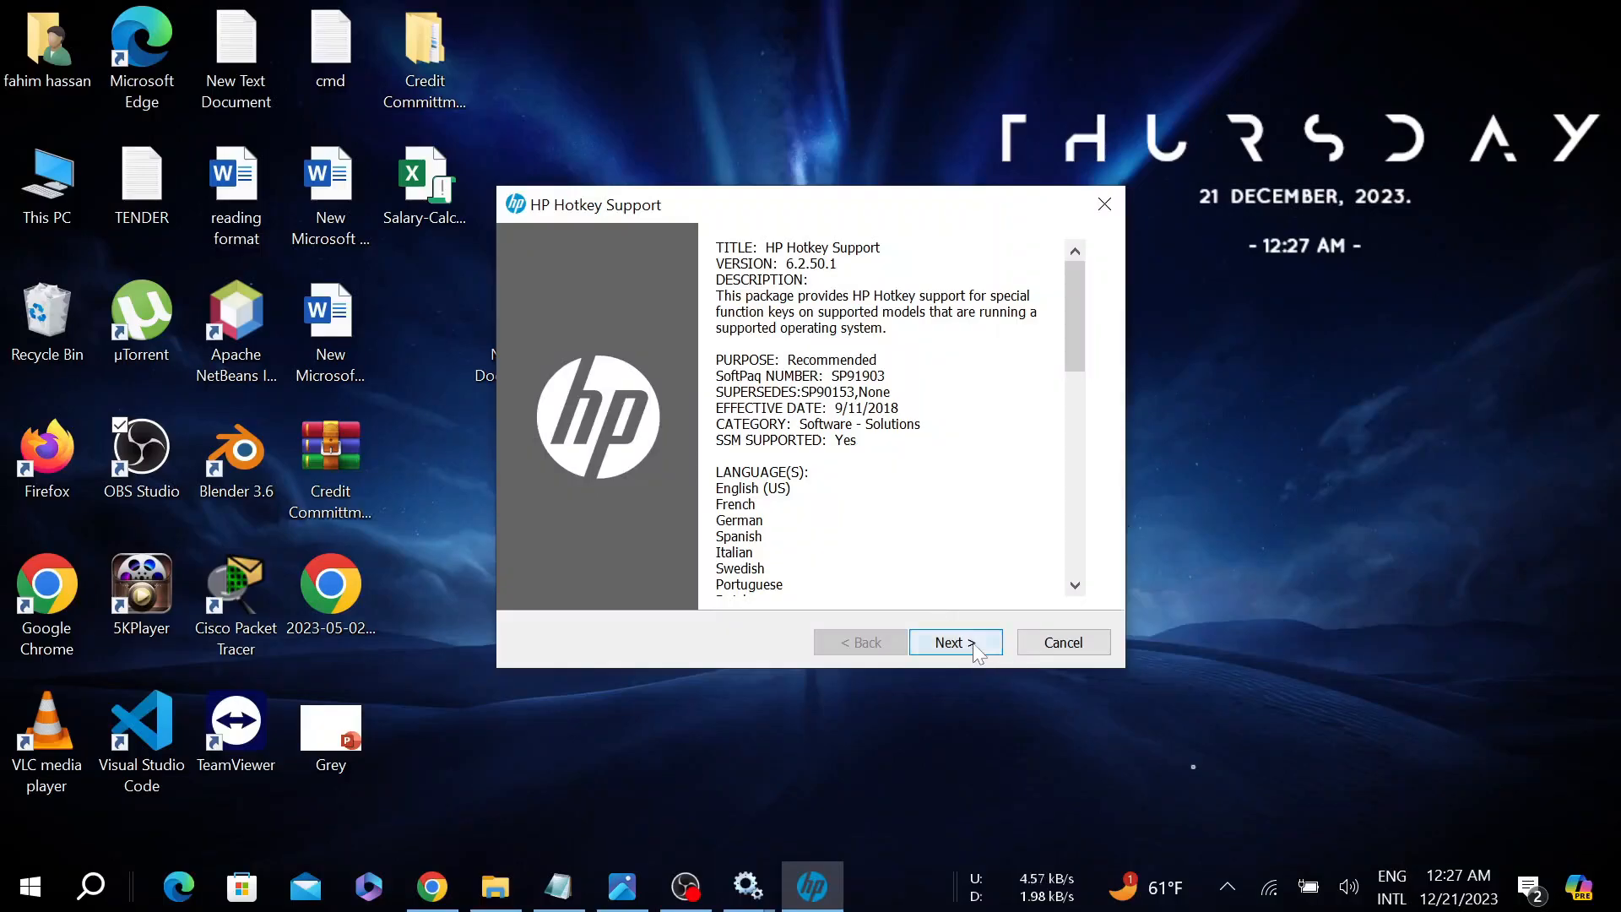
# - Accept the HP Hotkey Support license and keep C:\SWSetup\SP91903 as the save folder
pyautogui.click(949, 642)
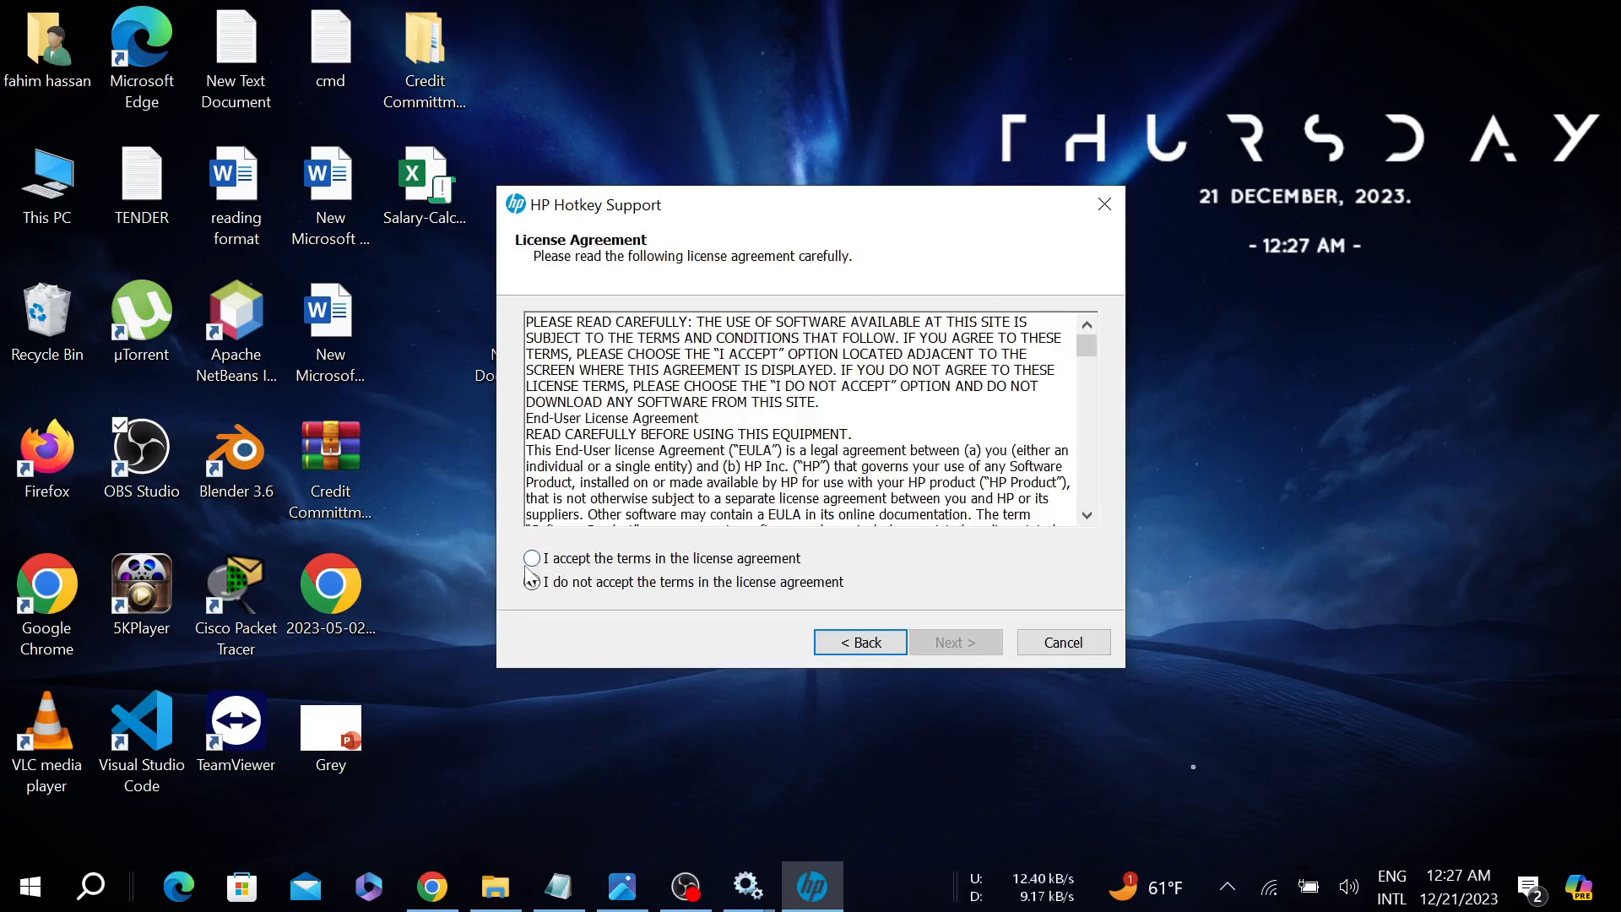
pyautogui.click(953, 642)
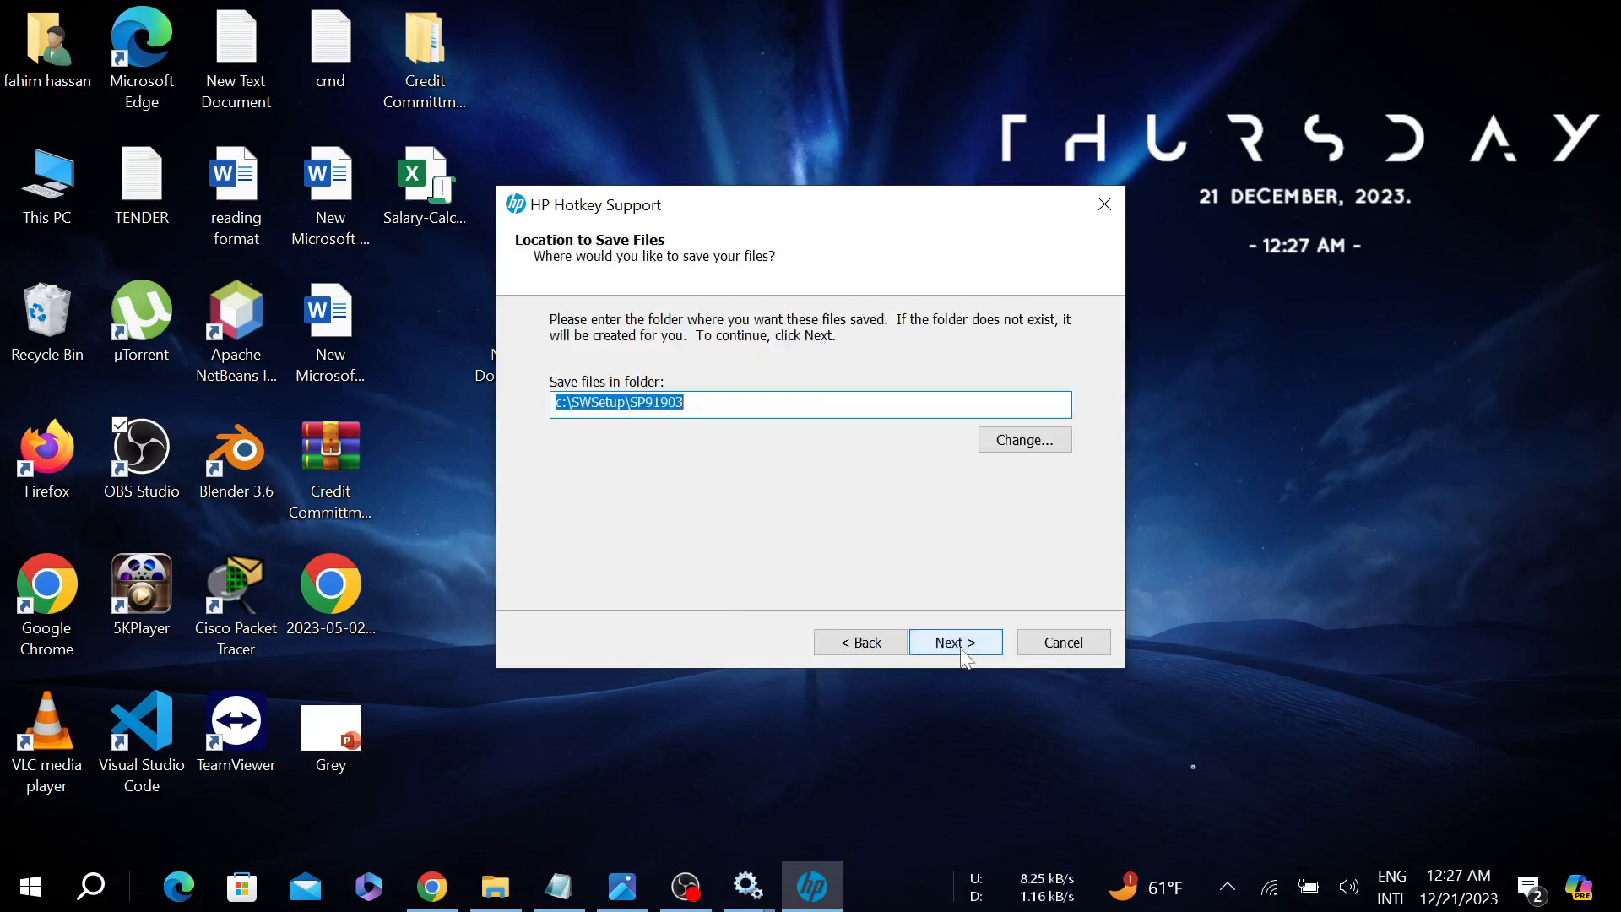
pyautogui.click(954, 642)
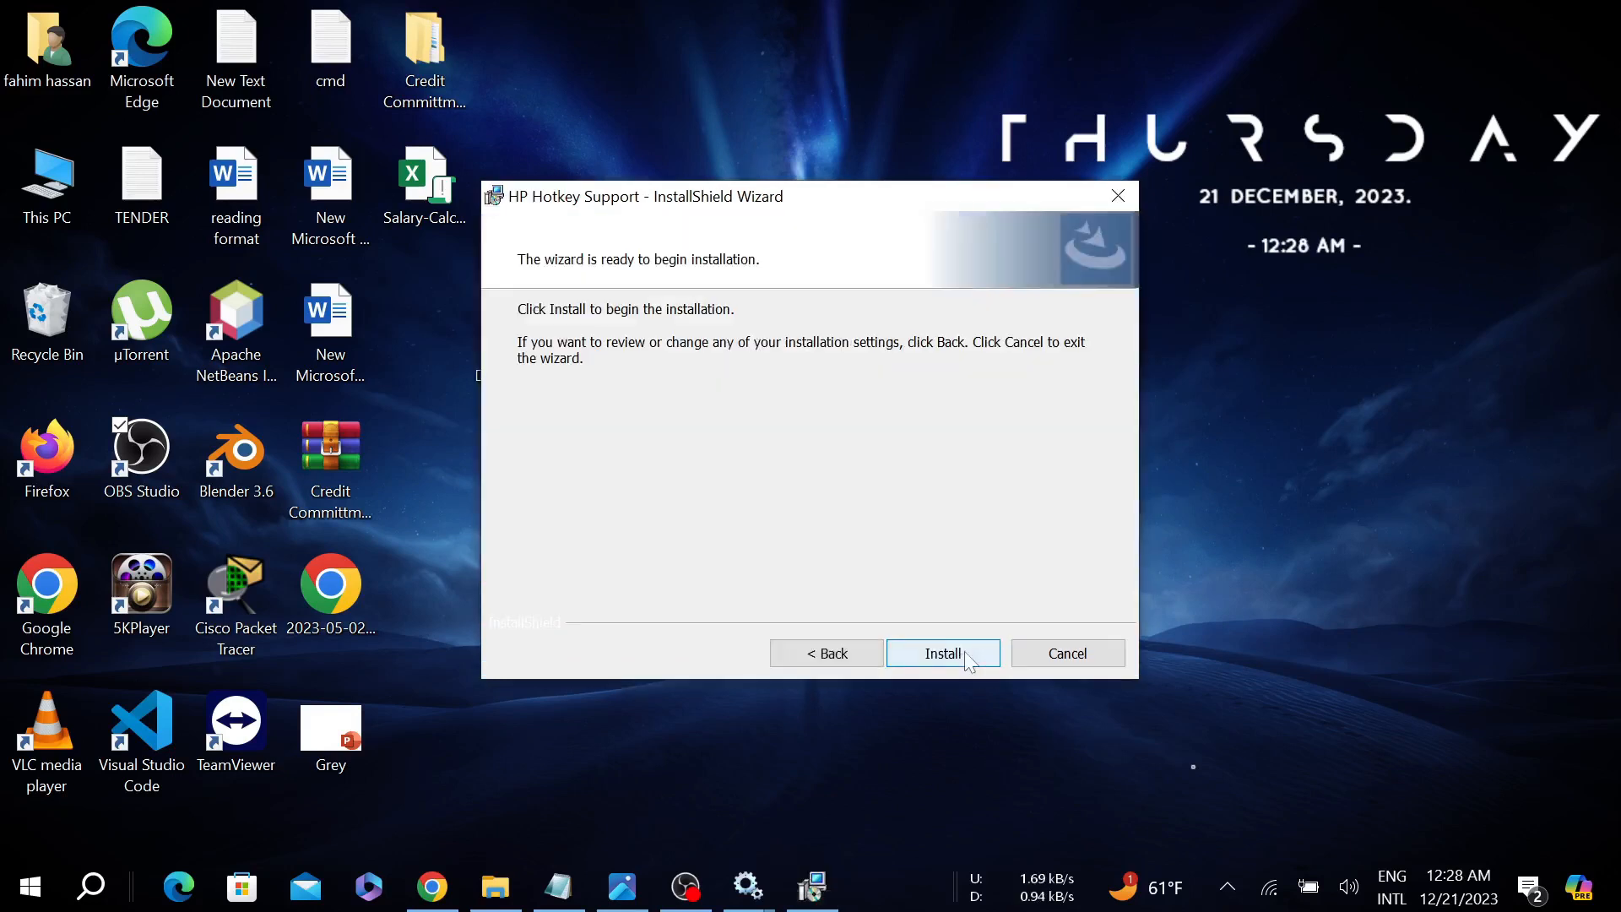
# - Install HP Hotkey Support and finish the wizard, bringing up the restart prompt
pyautogui.click(942, 652)
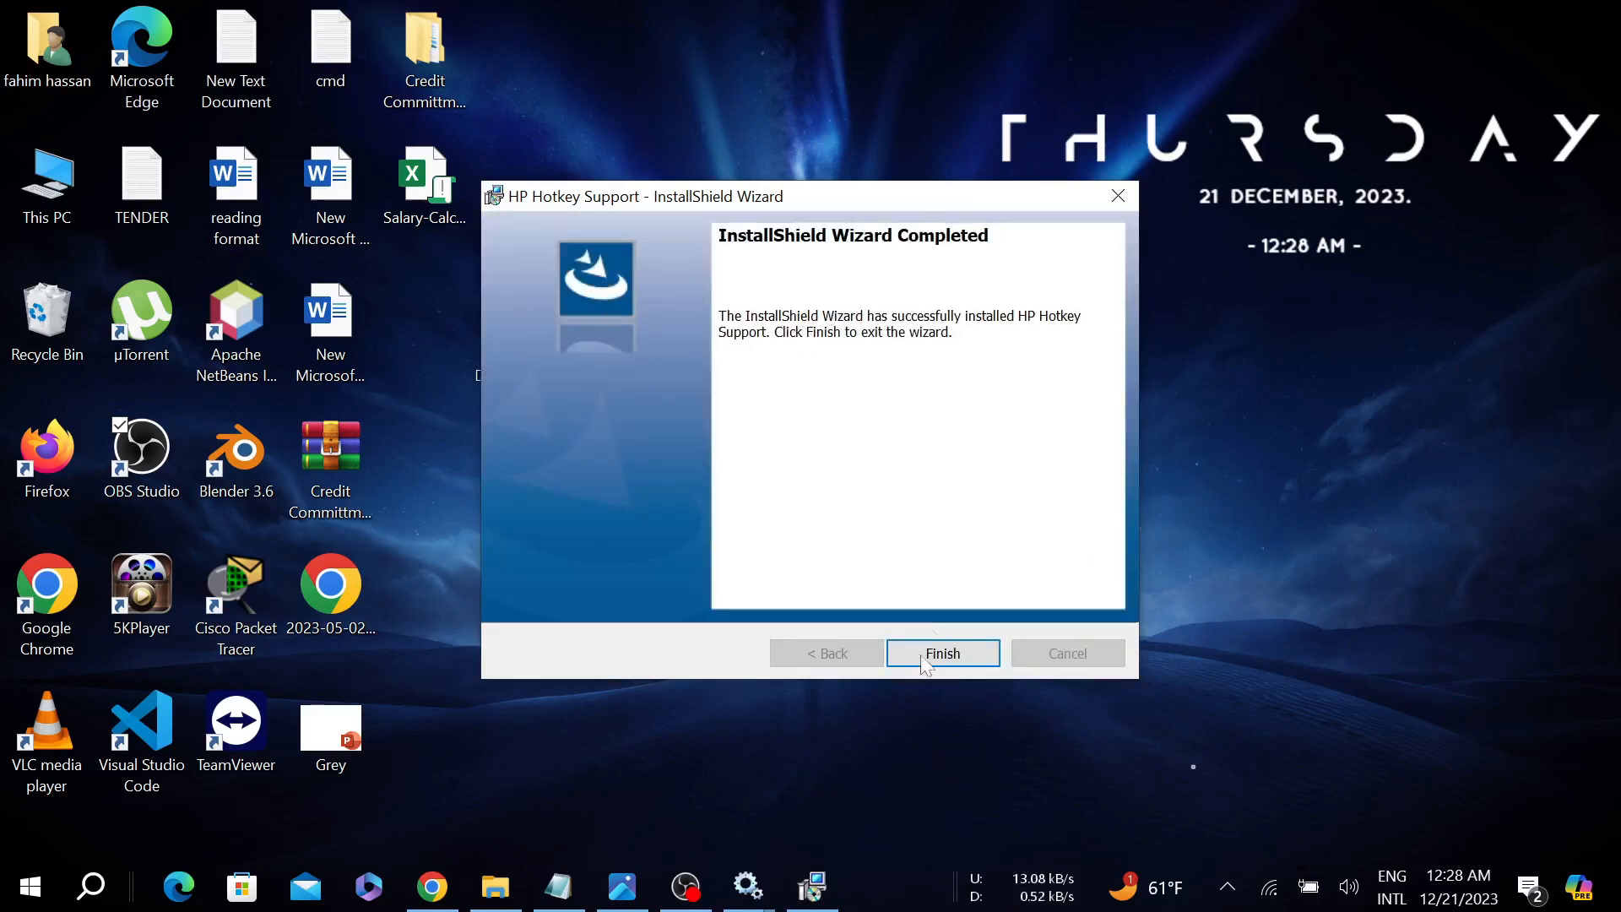
pyautogui.click(941, 653)
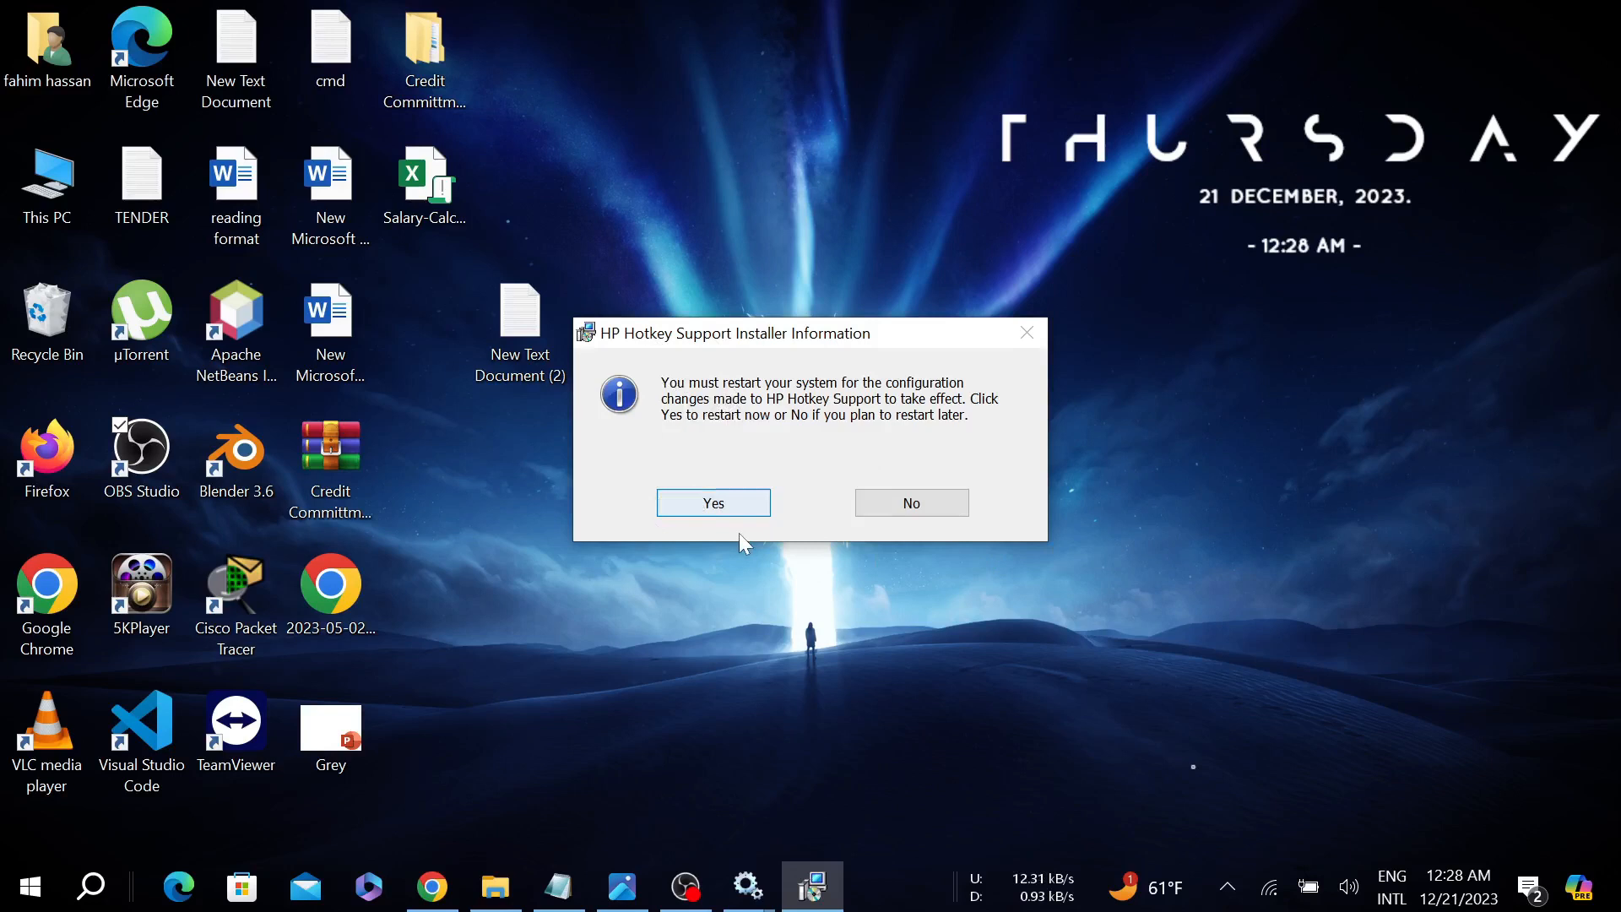
pyautogui.moveTo(910, 773)
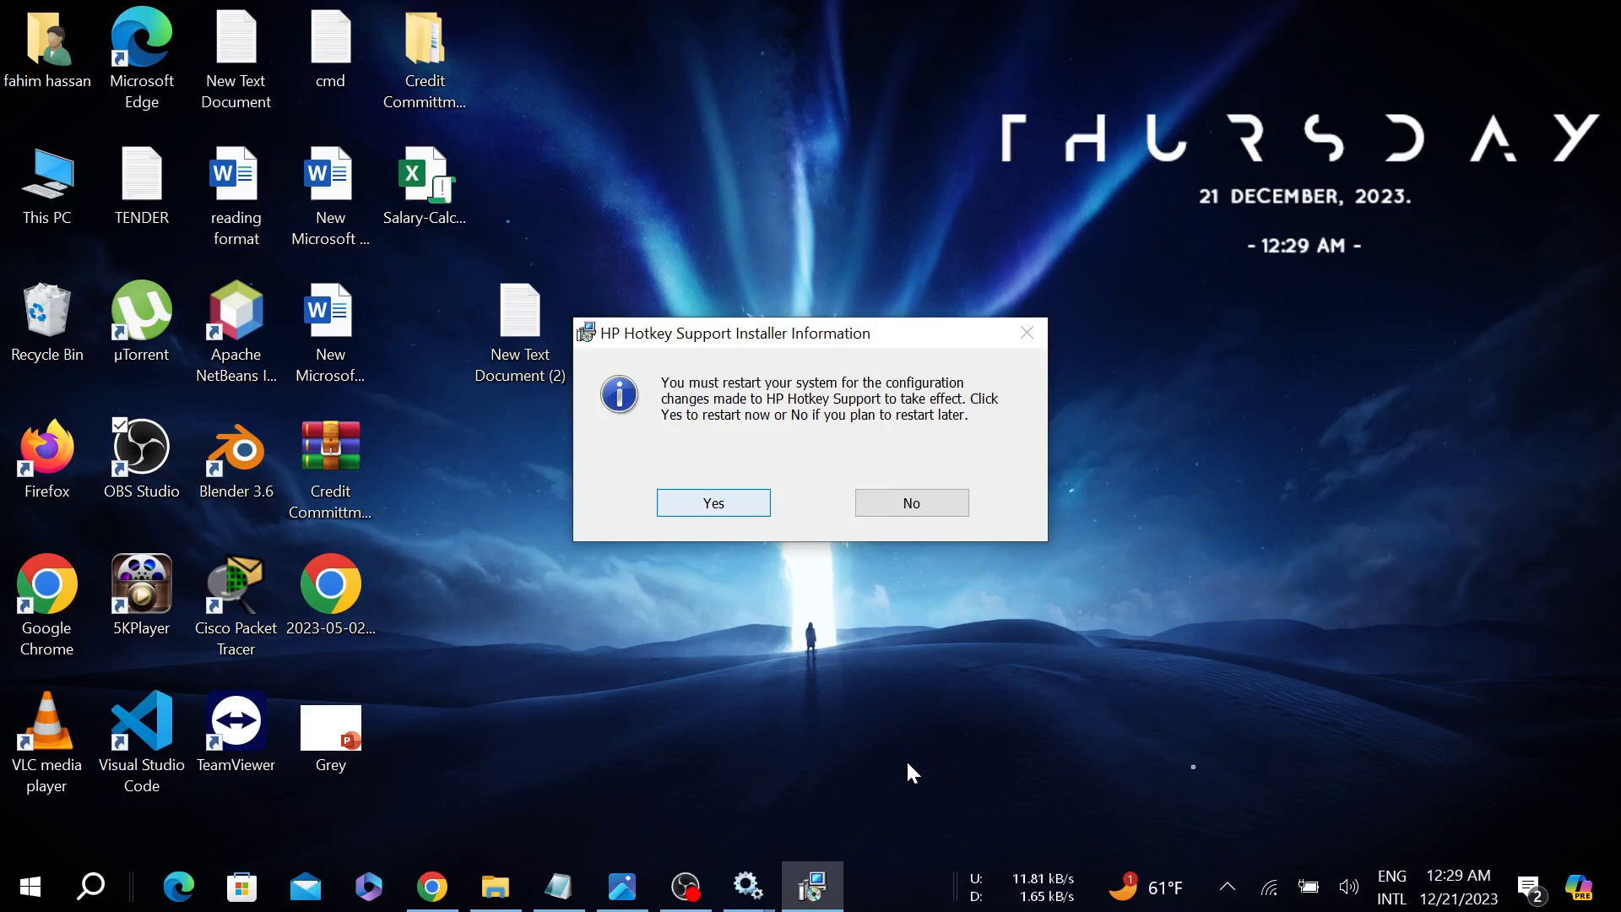
pyautogui.moveTo(921, 758)
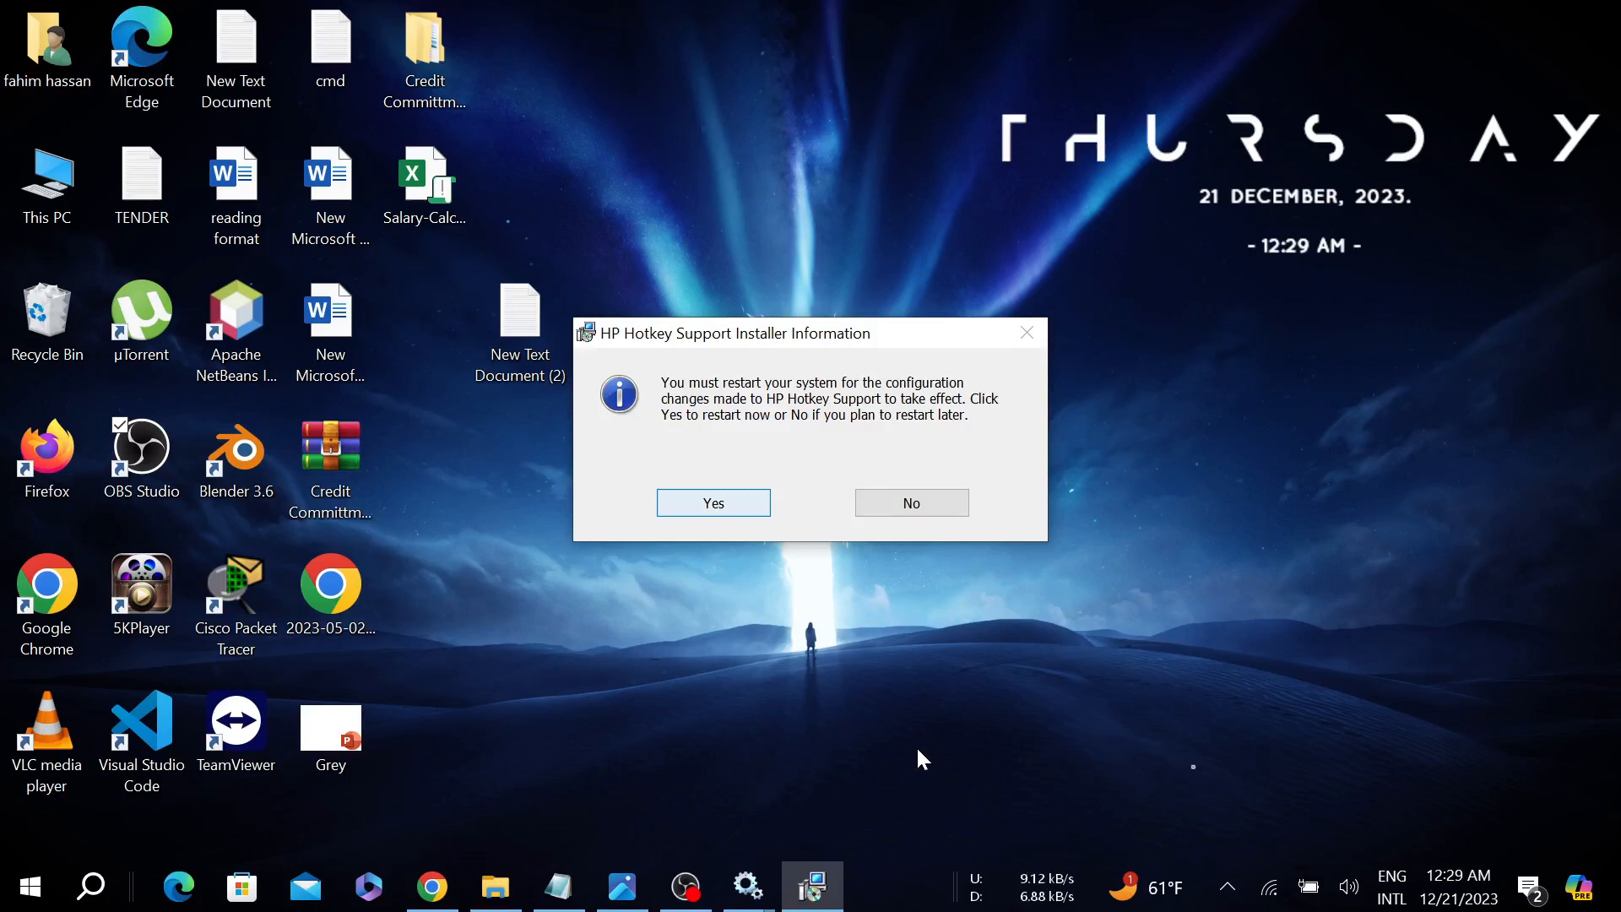